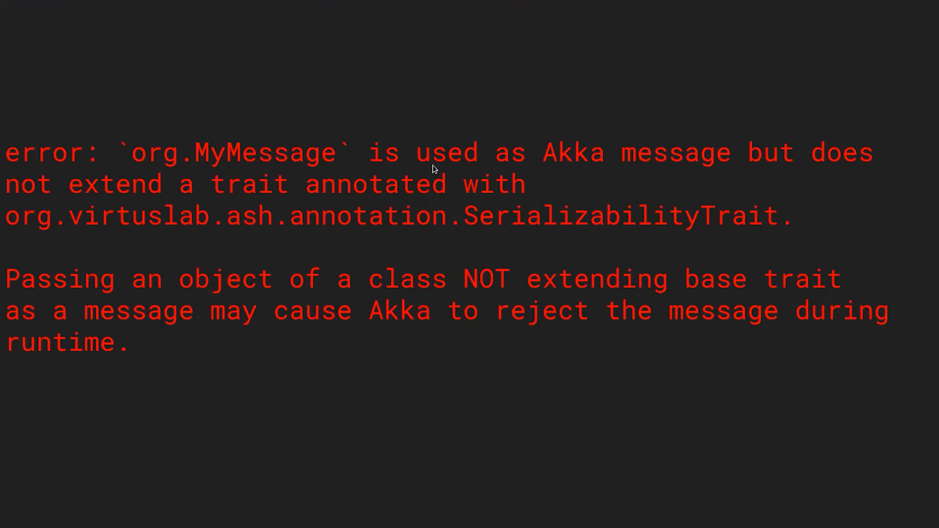
pyautogui.moveTo(645, 258)
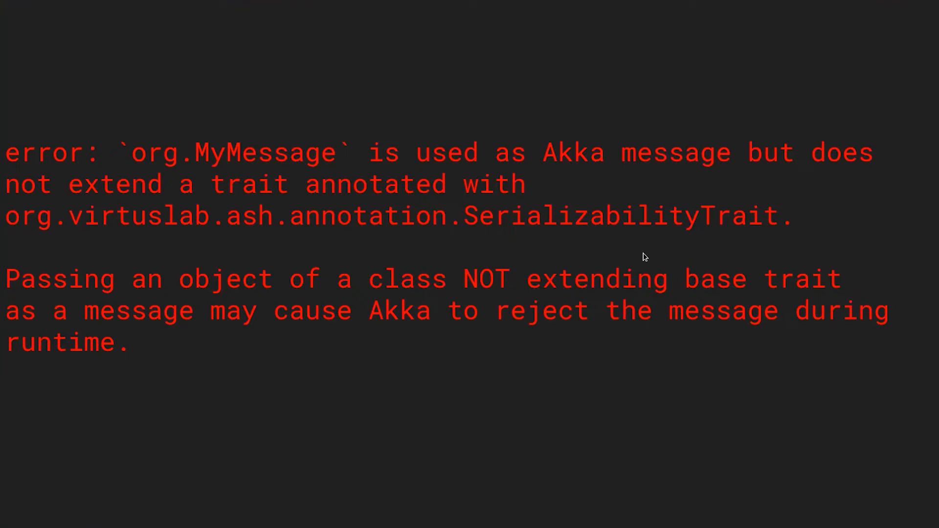
pyautogui.moveTo(873, 342)
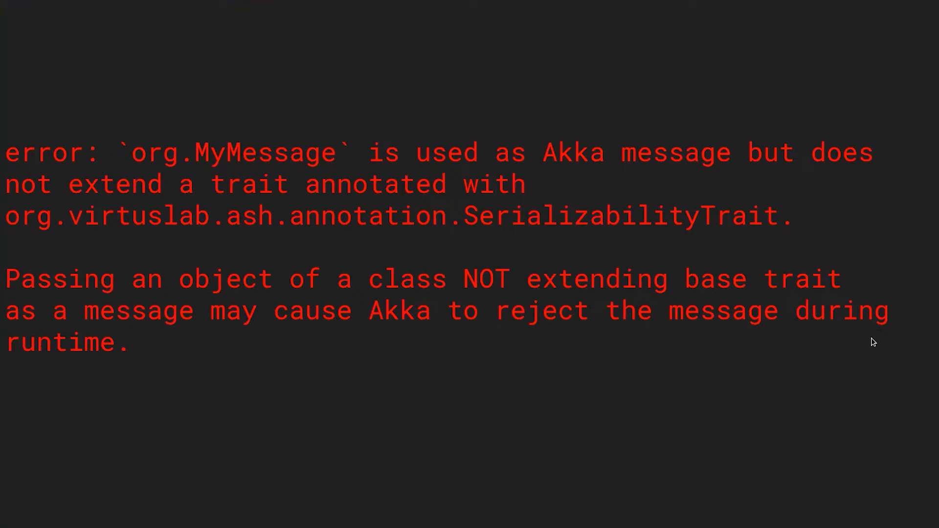
pyautogui.moveTo(861, 353)
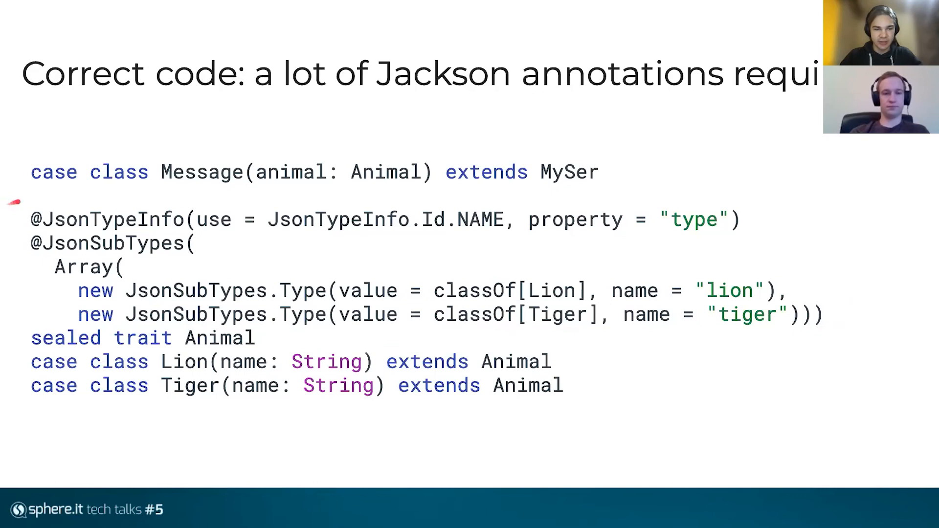
pyautogui.moveTo(779, 218)
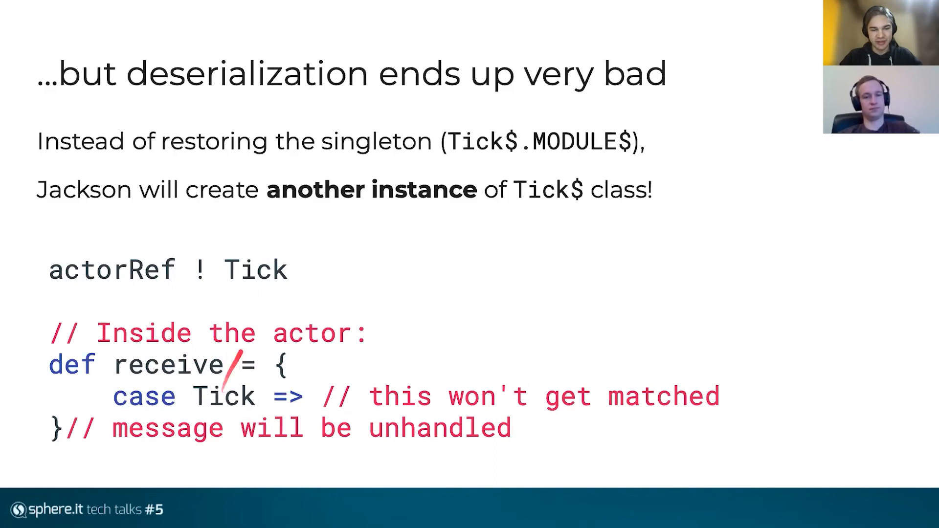
# Advance to the 'Dangerous code' slide showing the sealed Heartbeat trait with Tick and Tock.
pyautogui.press('Right')
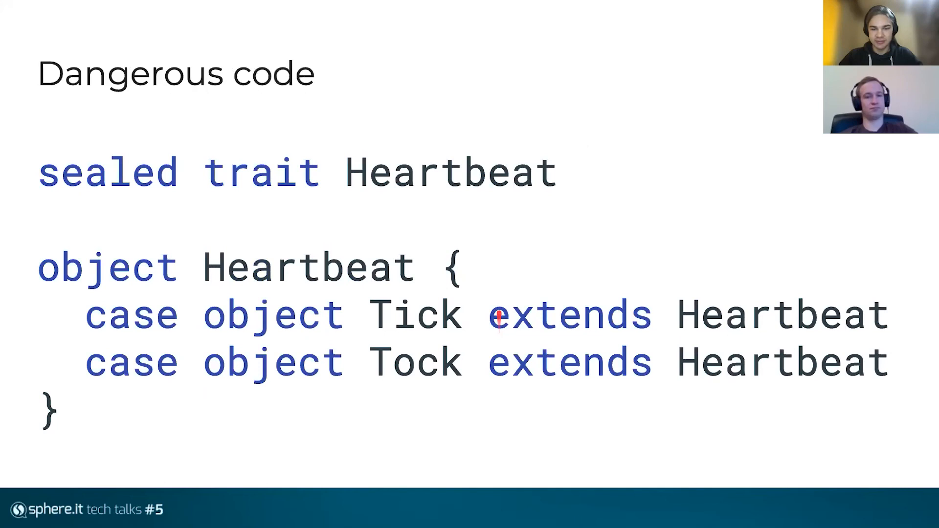
pyautogui.press('Right')
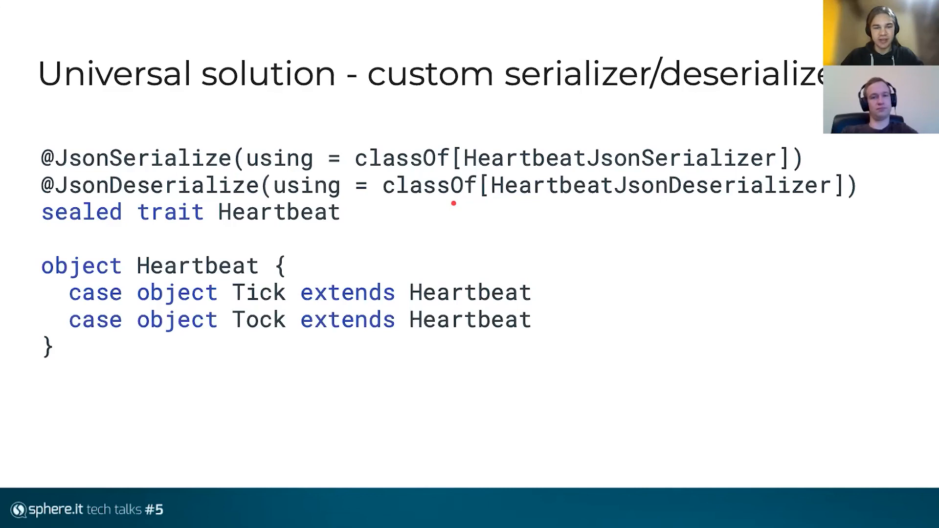
pyautogui.press('Right')
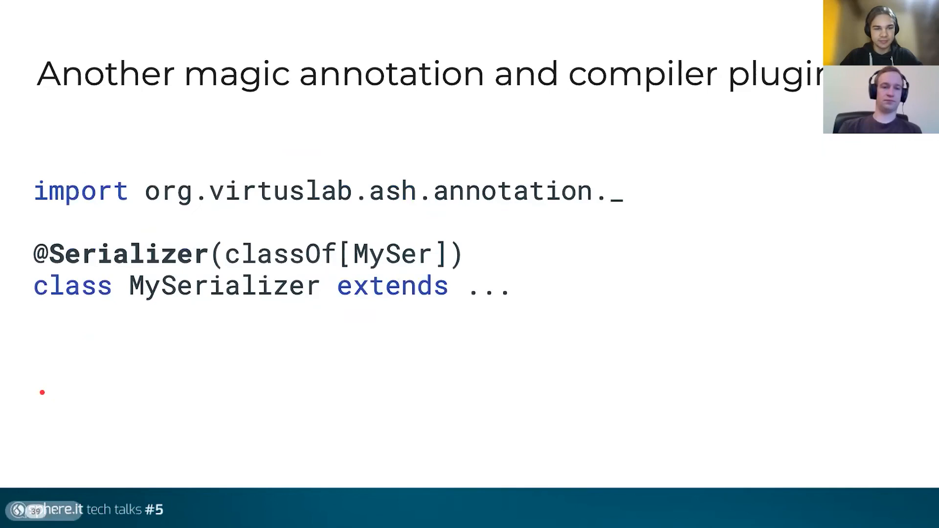